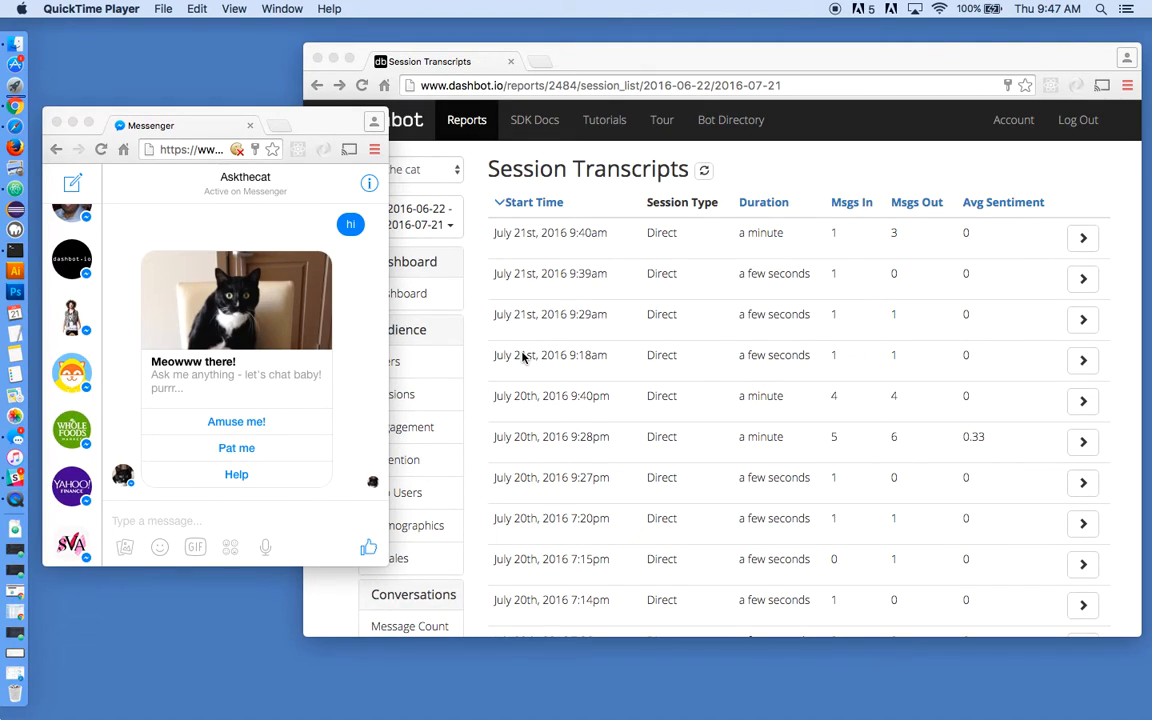
pyautogui.moveTo(336, 124)
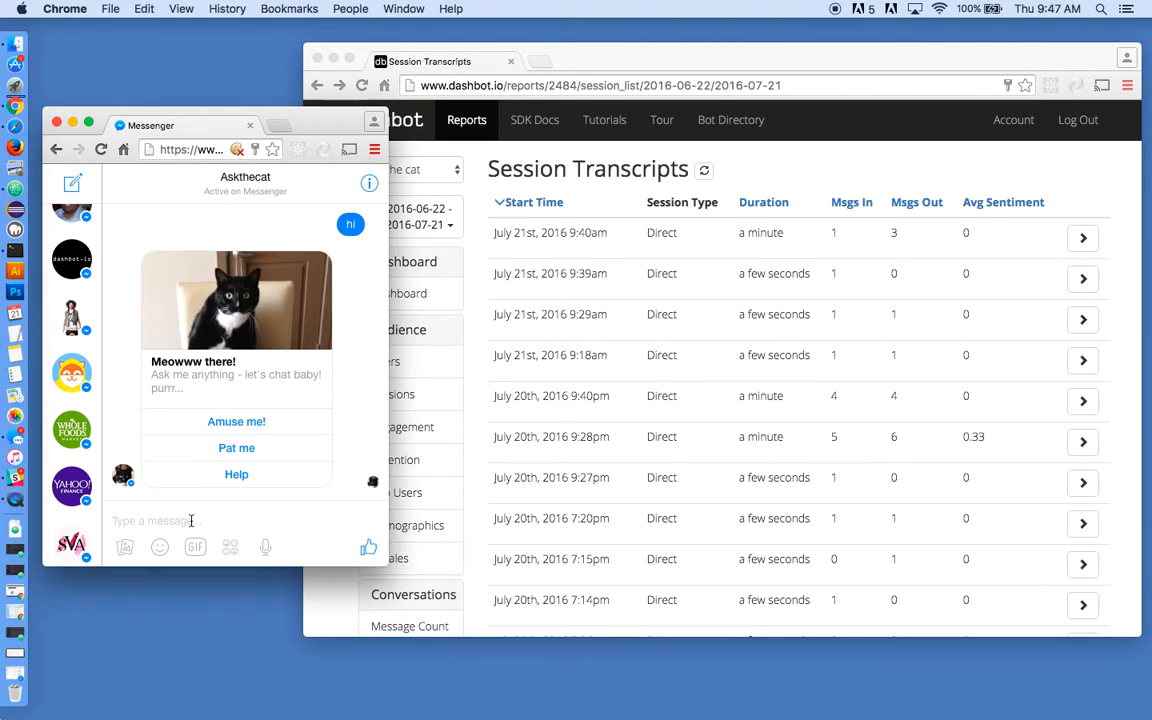
# Refresh Session Transcripts and open the Live session's transcript.
pyautogui.write('hi')
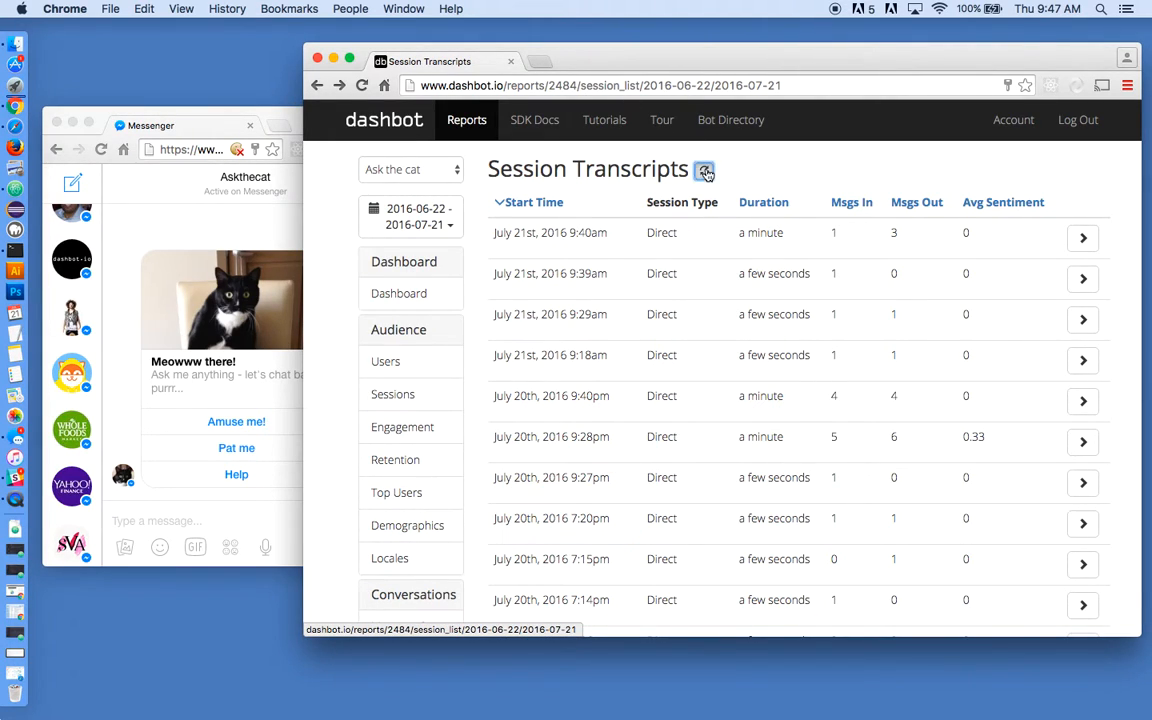
pyautogui.click(704, 170)
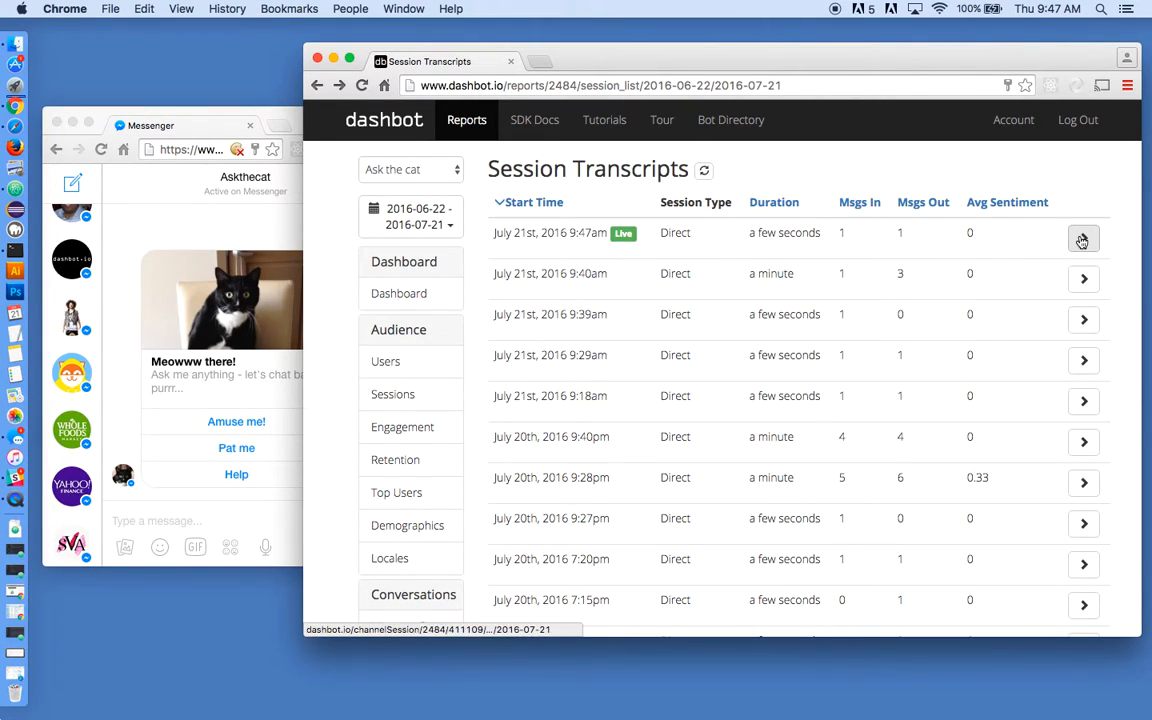
pyautogui.click(1108, 240)
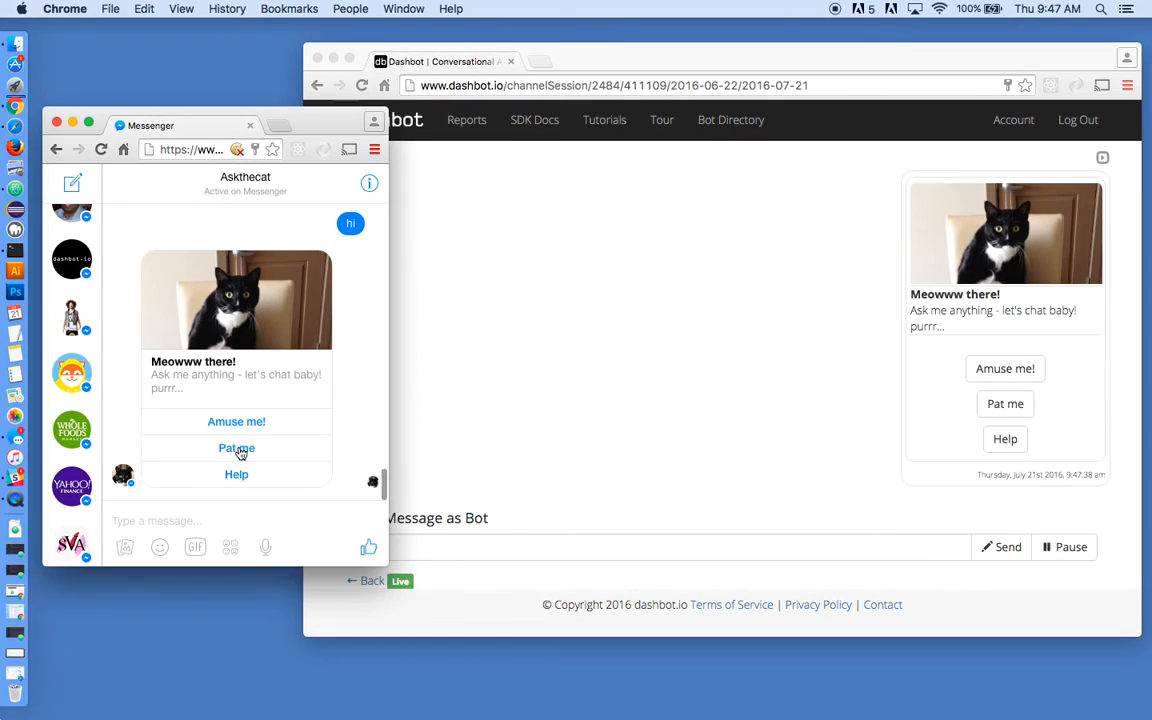
# Trigger Pat me in Messenger, then hand-send "Hi" to the user as the bot.
pyautogui.click(236, 448)
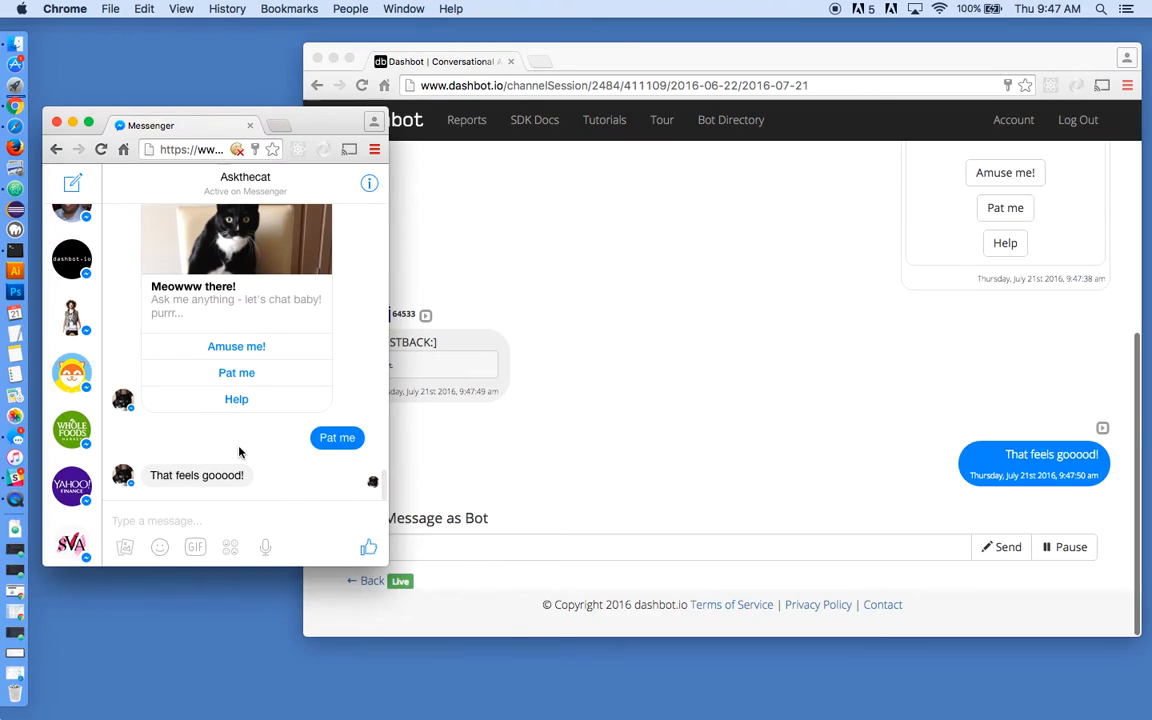
pyautogui.moveTo(648, 390)
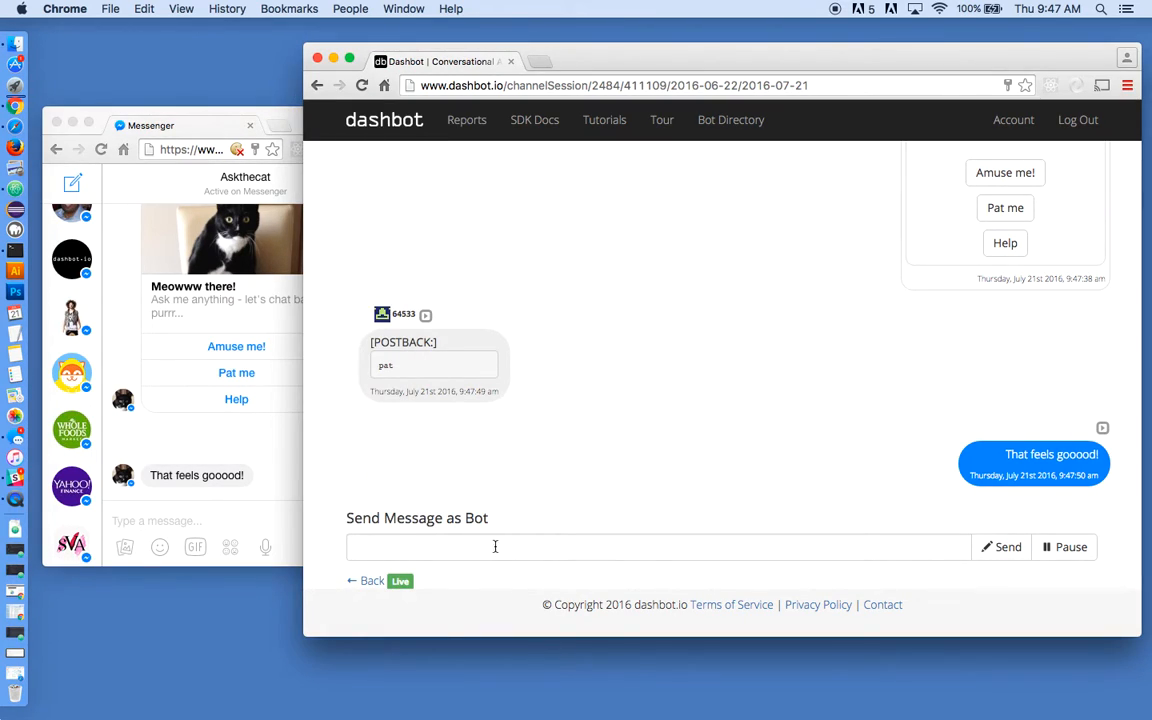
pyautogui.write('Hi')
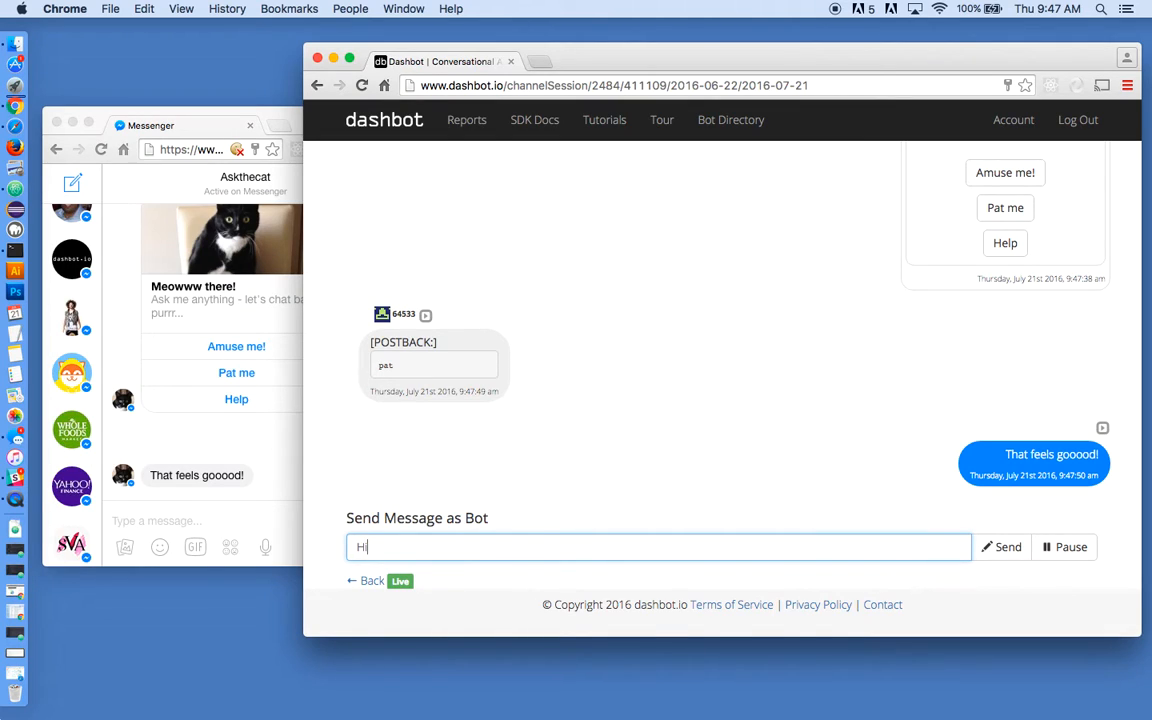
pyautogui.click(1000, 548)
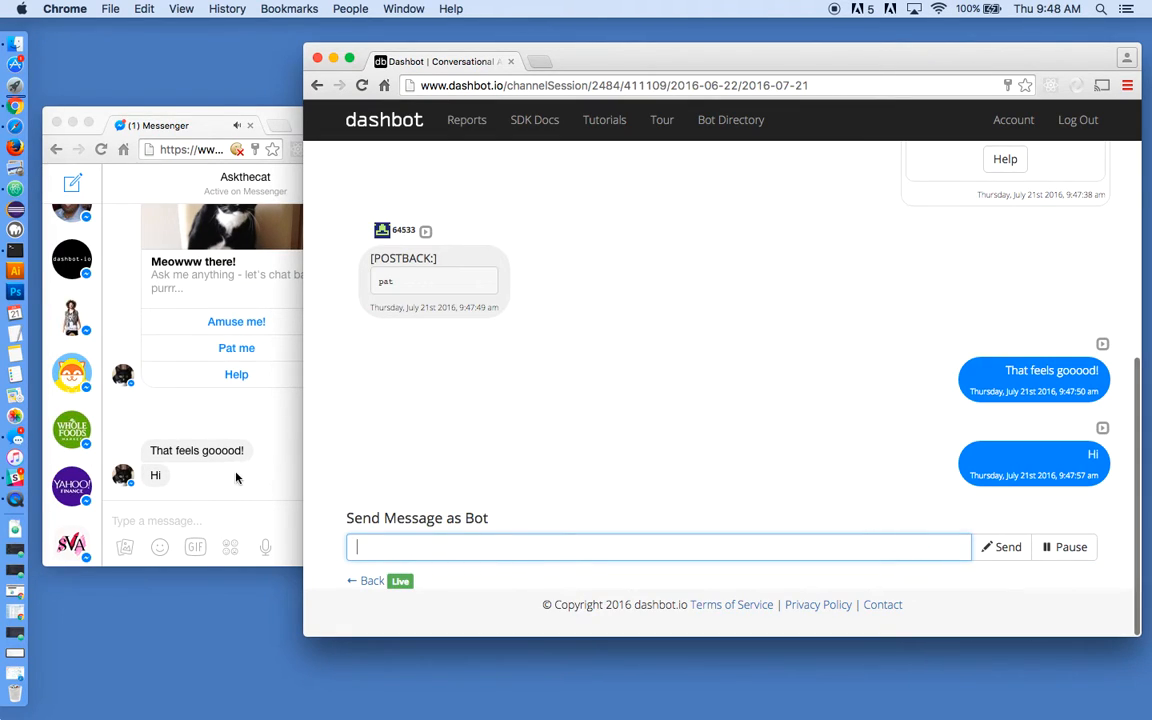
pyautogui.moveTo(222, 504)
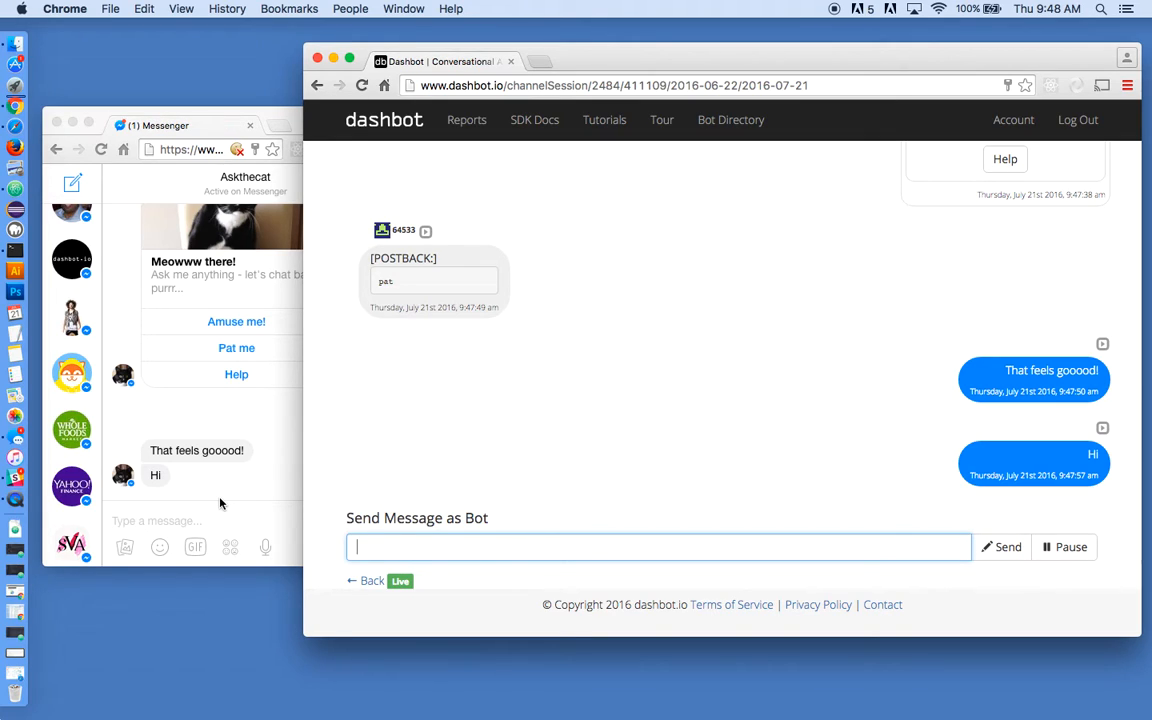
# Pause the bot's automatic replies and hand-send "hello" as the bot.
pyautogui.click(1066, 548)
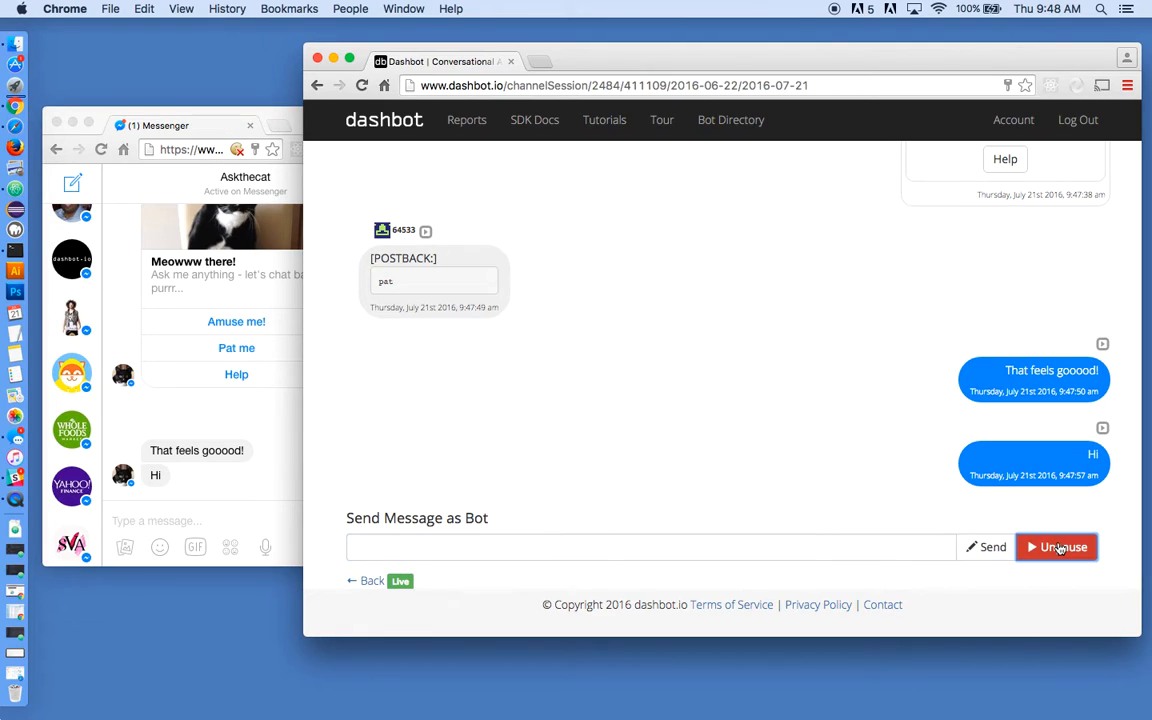
pyautogui.write('he')
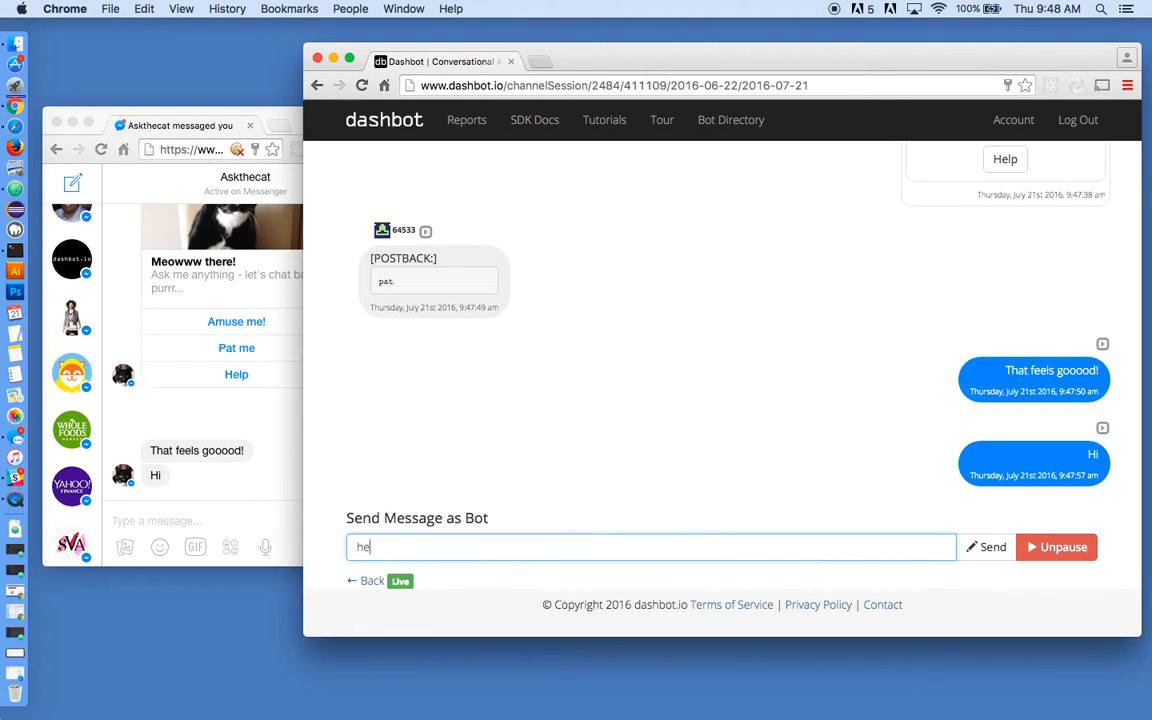
pyautogui.click(992, 546)
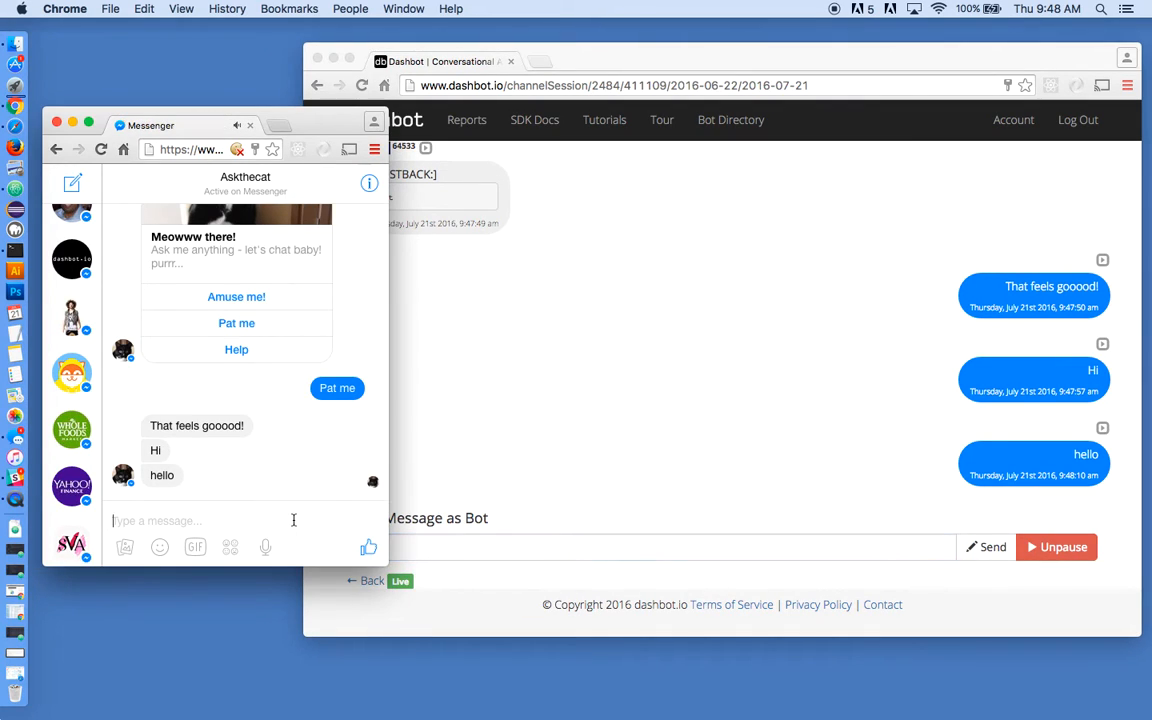
# Answer the user's "how are you?" with "I'm great" as the bot, then unpause it.
pyautogui.write('how a')
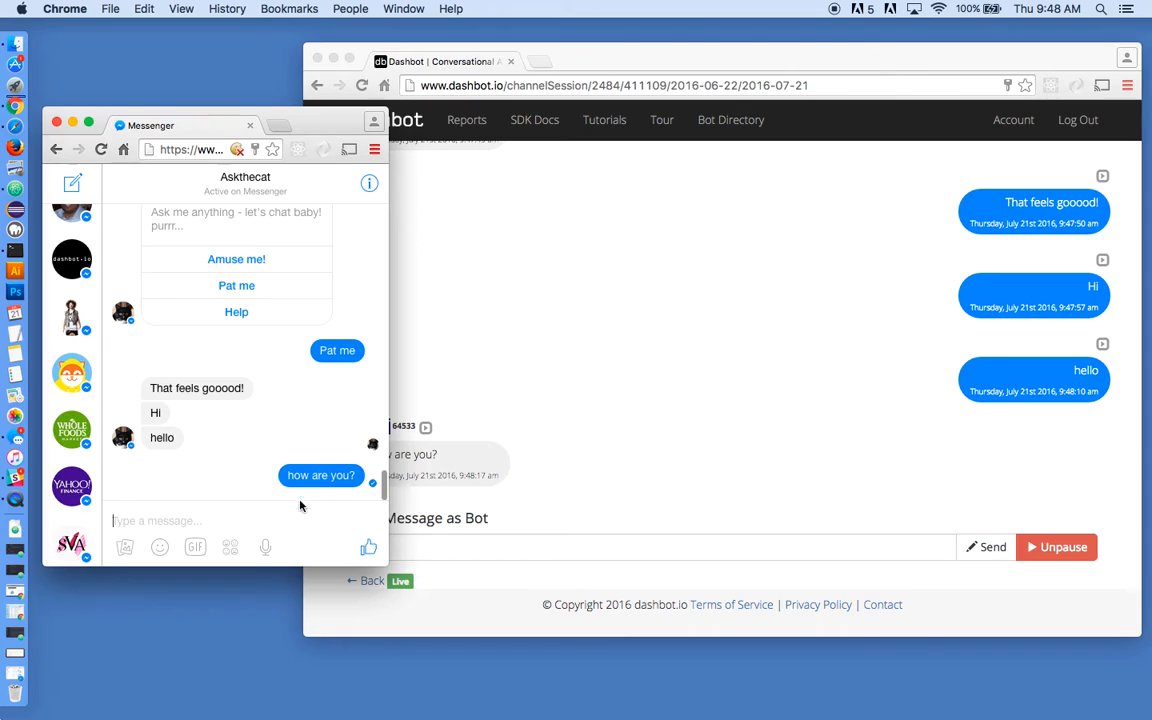
pyautogui.moveTo(496, 540)
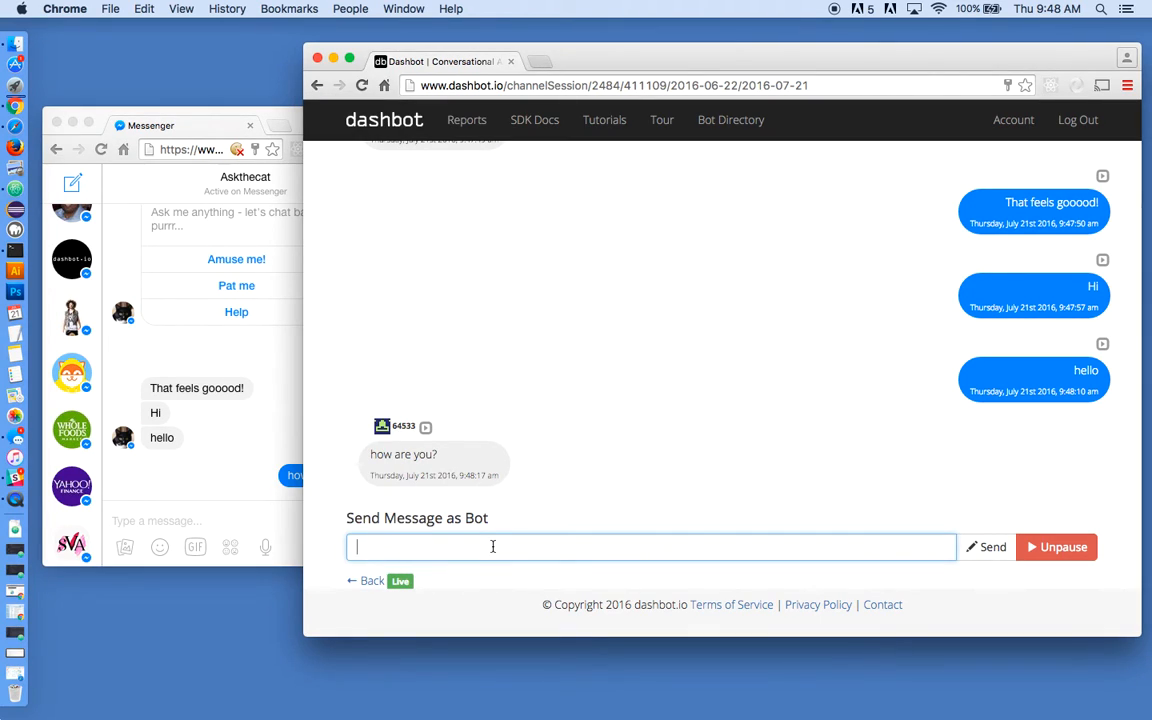
pyautogui.write("I'm gre")
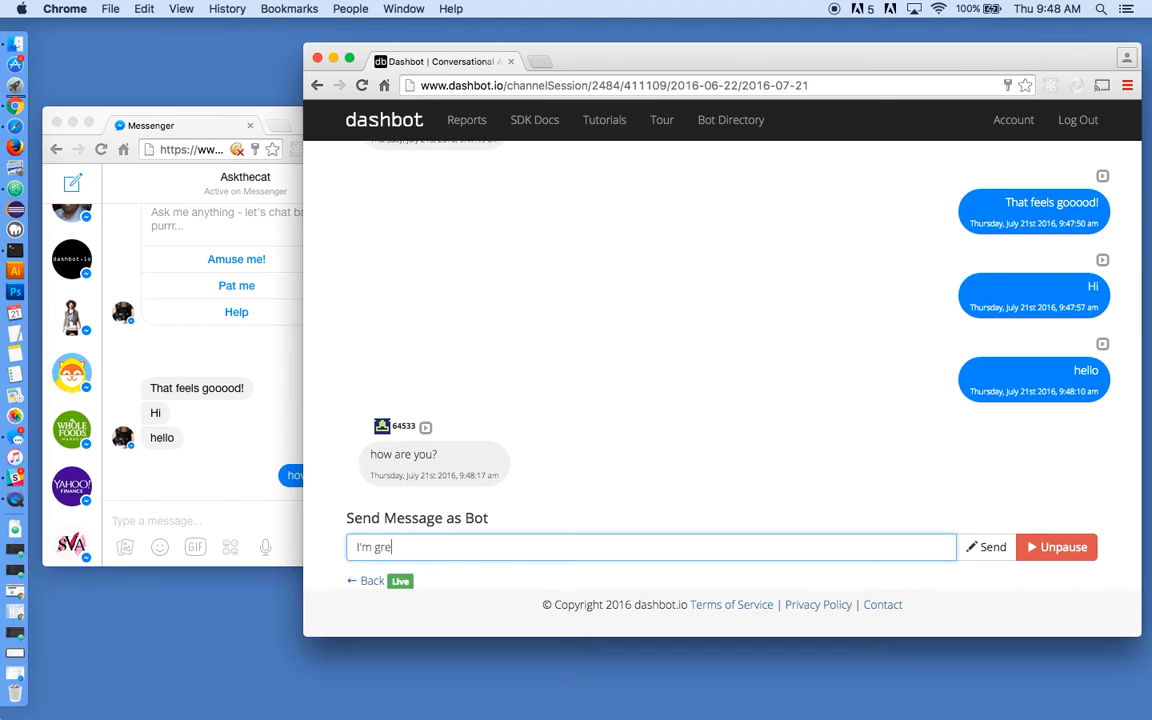
pyautogui.click(992, 548)
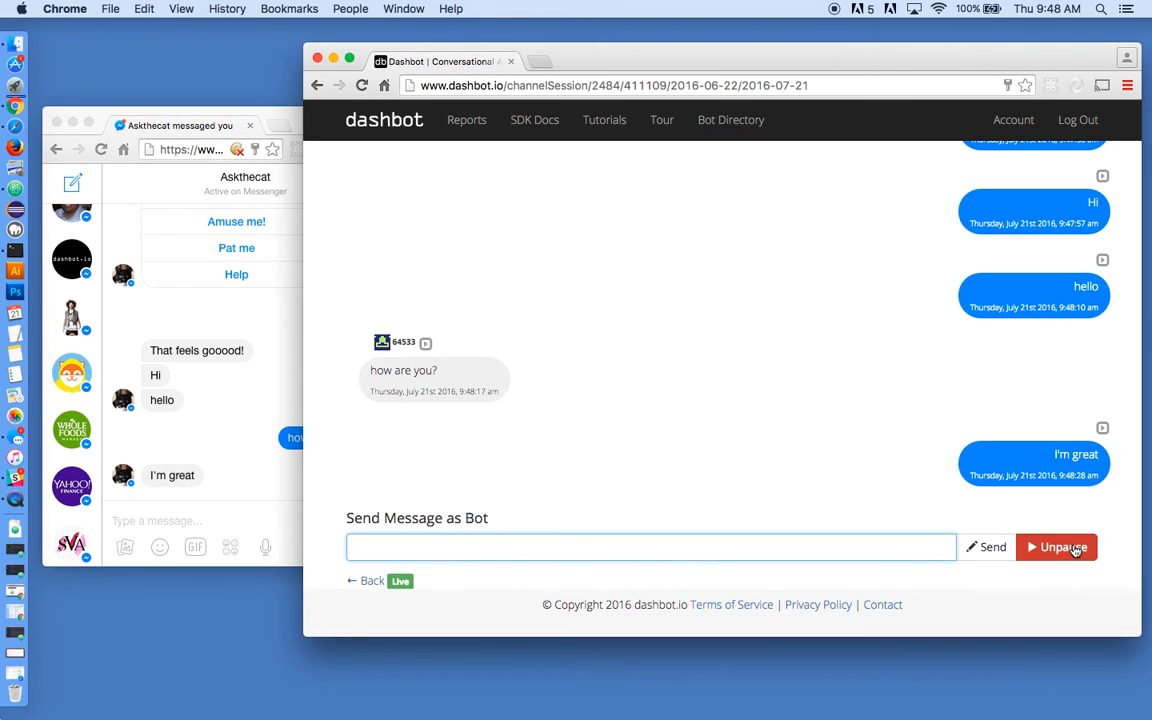
pyautogui.click(1064, 546)
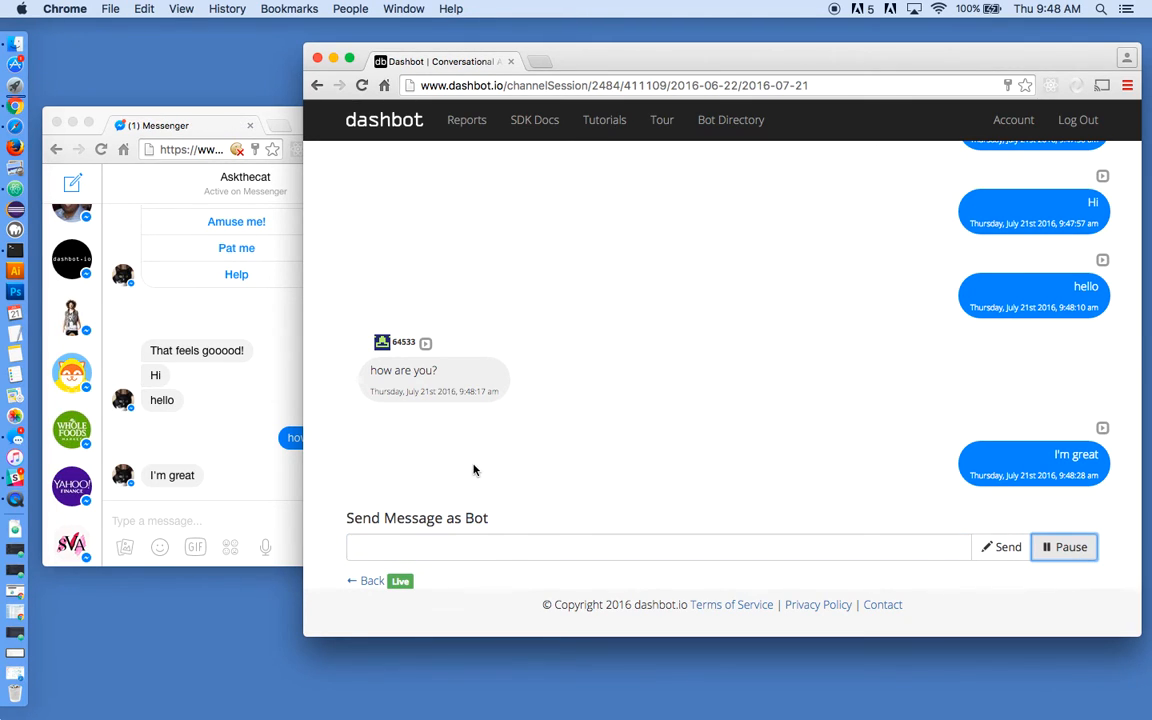